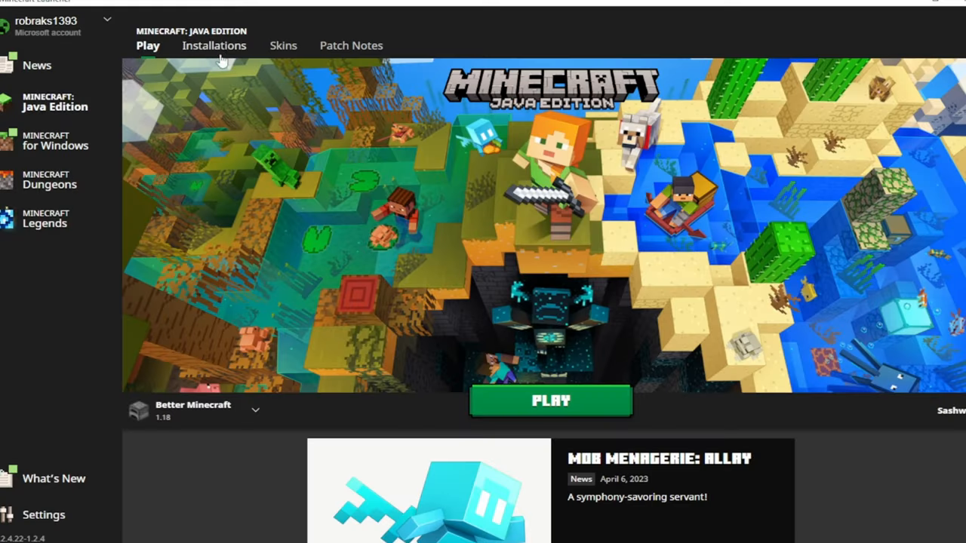
Create a new installation named Hello!! on release 1.12.2
{"action": "left_click", "coordinate": [214, 45]}
{"action": "type", "text": "Hello!"}
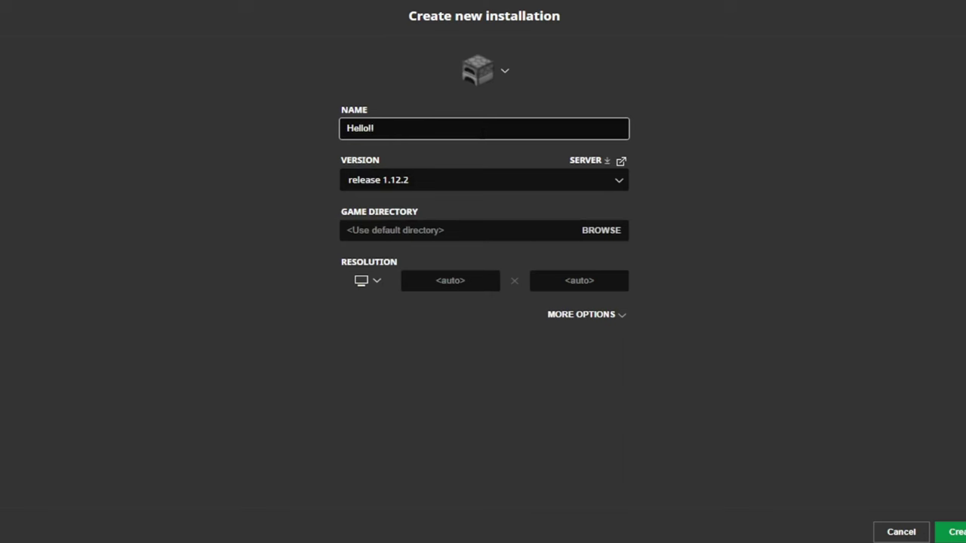
{"action": "left_click", "coordinate": [900, 531]}
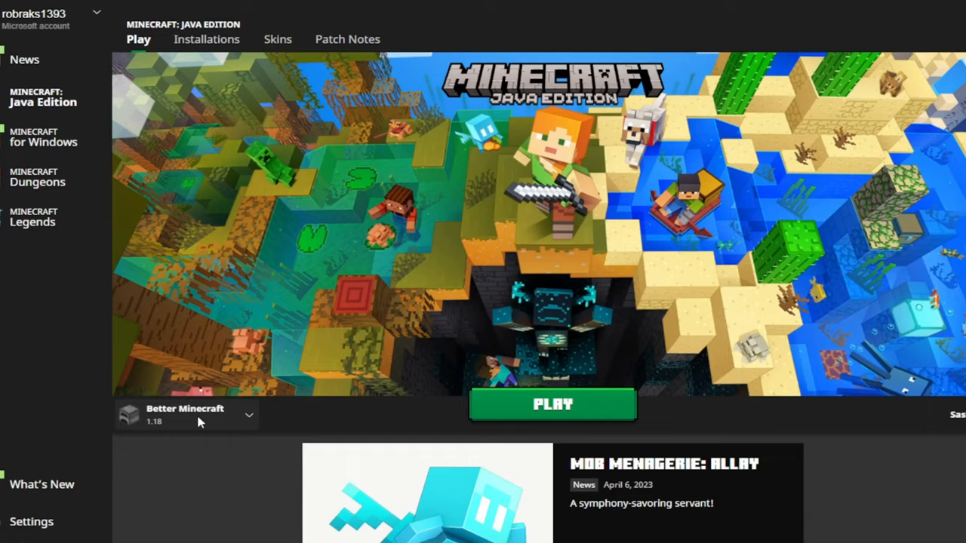
Launch the Hello!! installation, accepting the older-version risk warning and disabling future warnings
{"action": "left_click", "coordinate": [249, 415]}
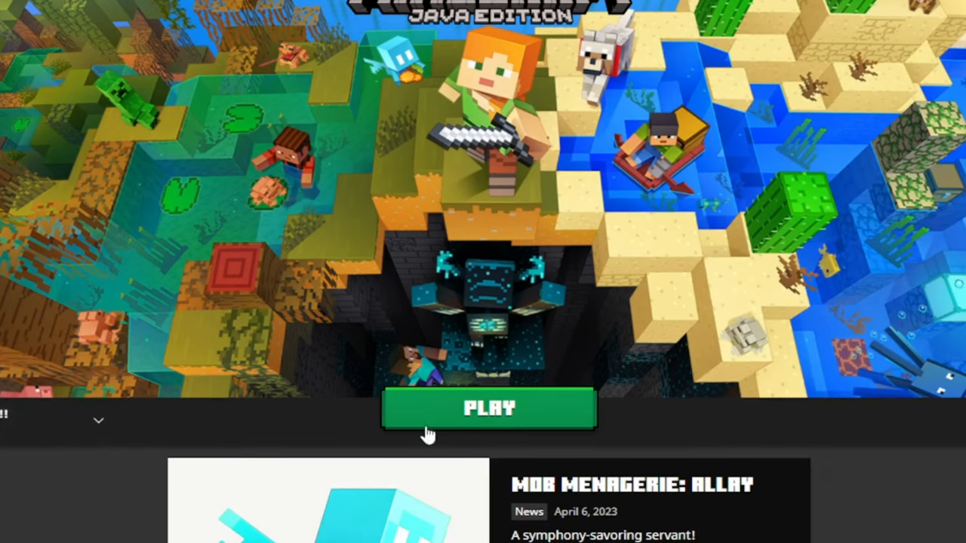
{"action": "left_click", "coordinate": [489, 409]}
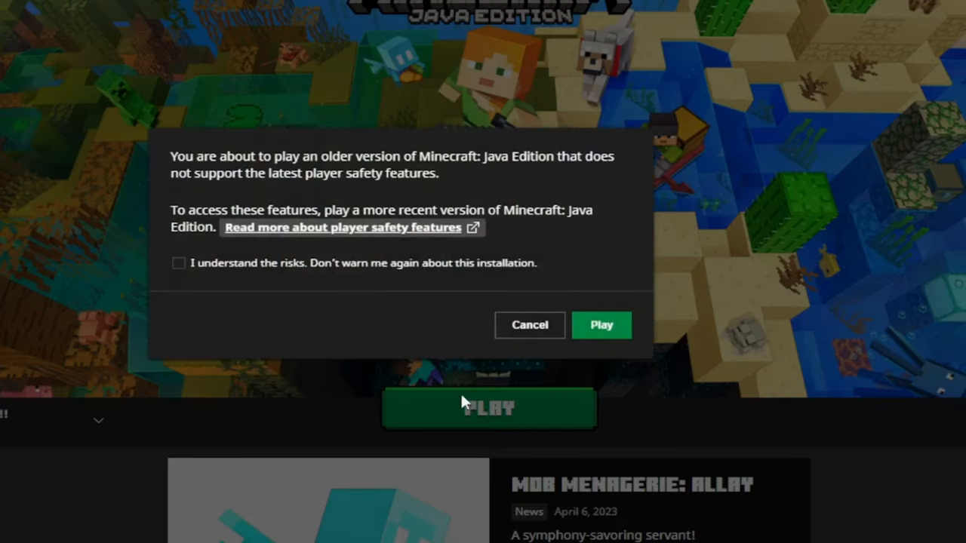
{"action": "left_click", "coordinate": [179, 263]}
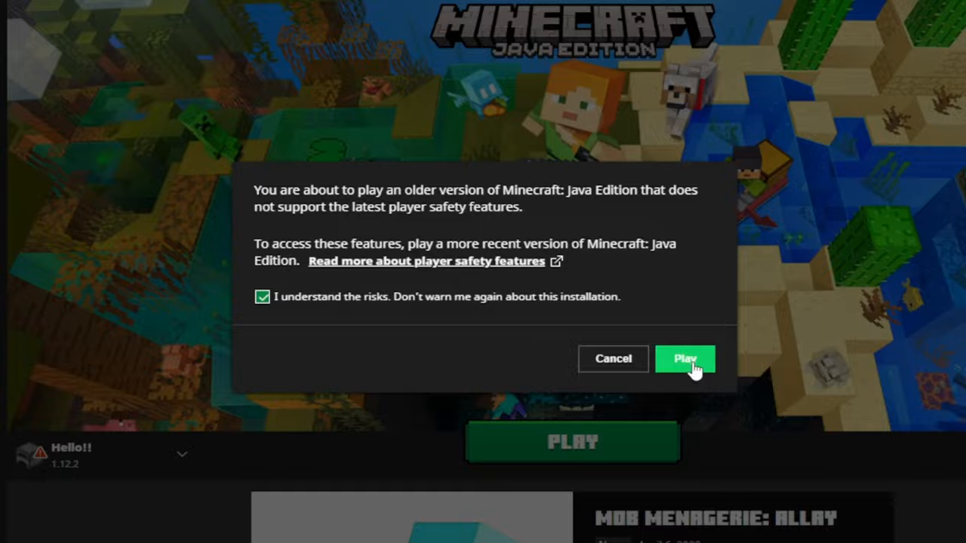
{"action": "left_click", "coordinate": [683, 359]}
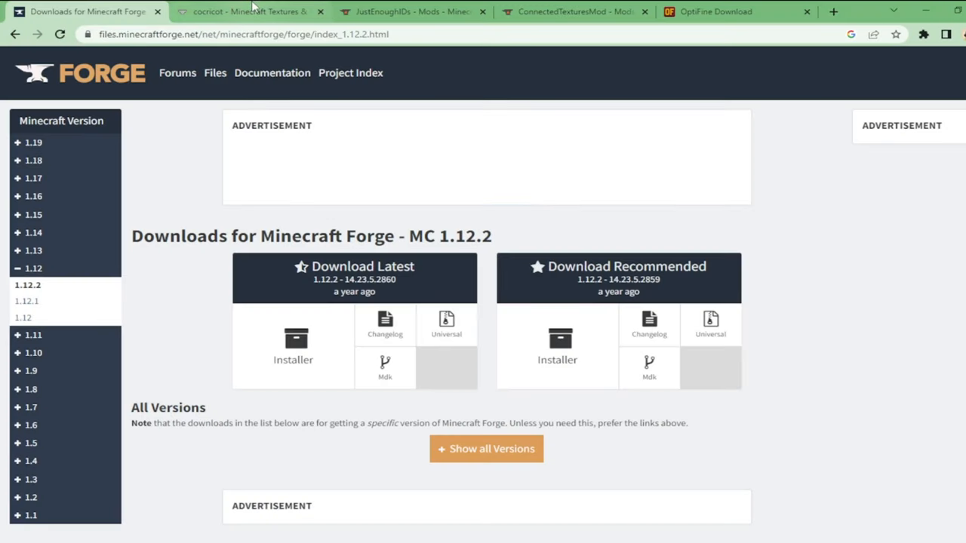
Download the latest Forge 1.12.2 installer jar from the Forge downloads page
{"action": "left_click", "coordinate": [573, 12]}
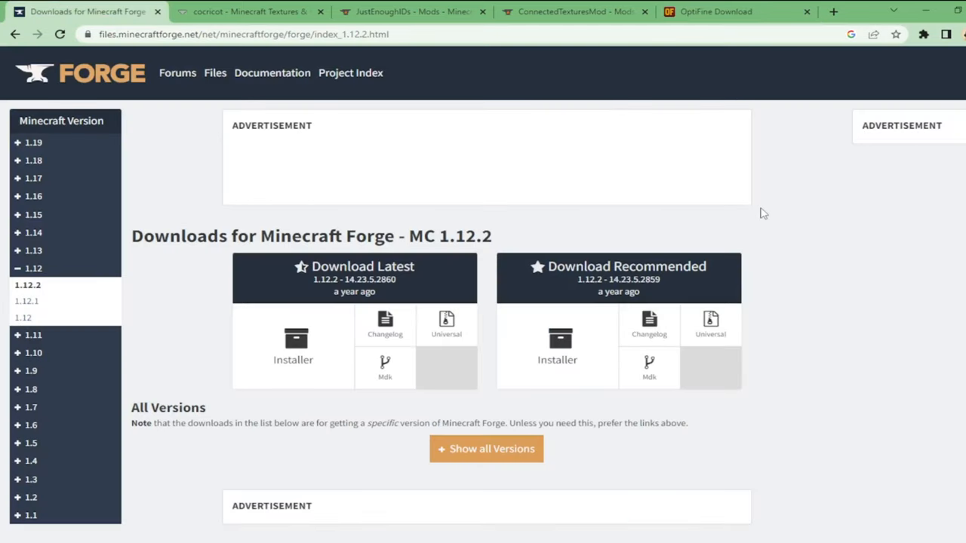
{"action": "mouse_move", "coordinate": [295, 360]}
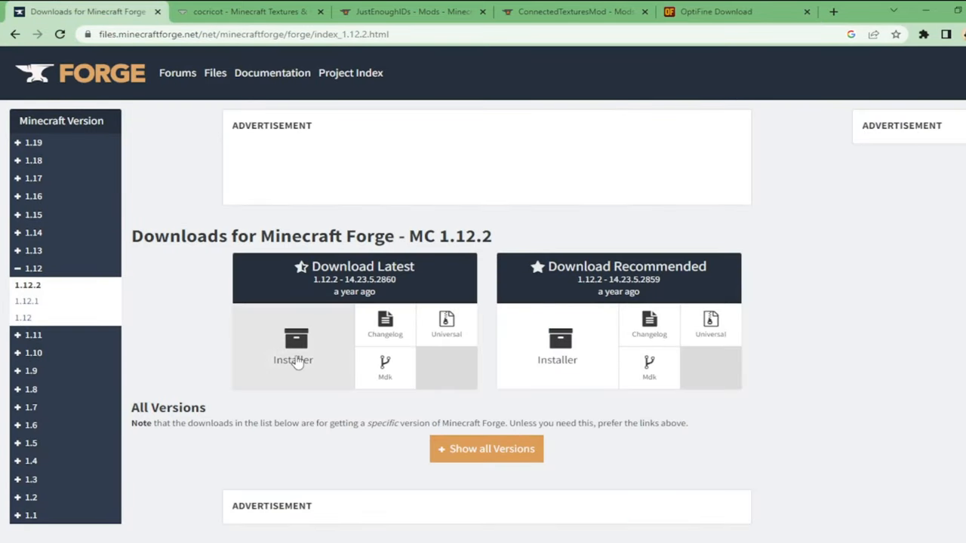
{"action": "left_click", "coordinate": [293, 347]}
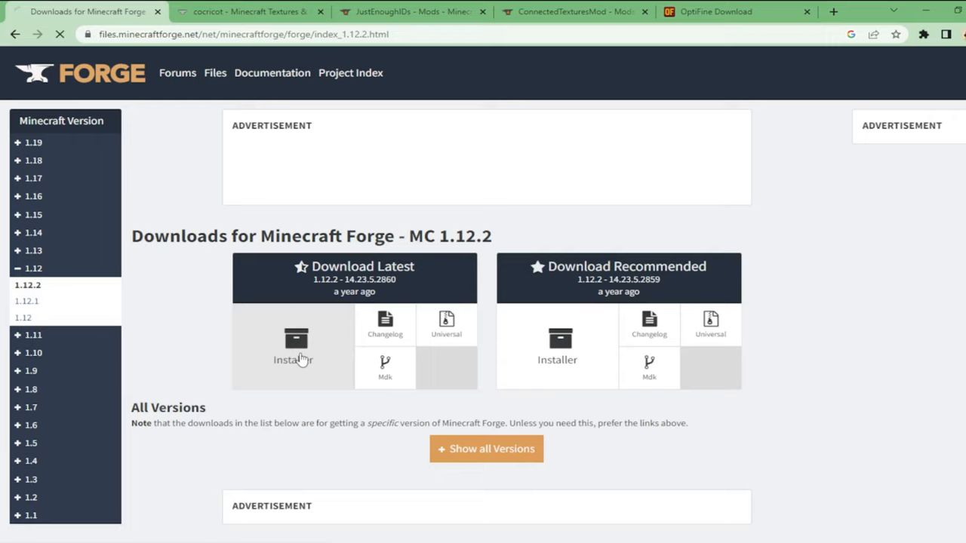
{"action": "left_click", "coordinate": [293, 344]}
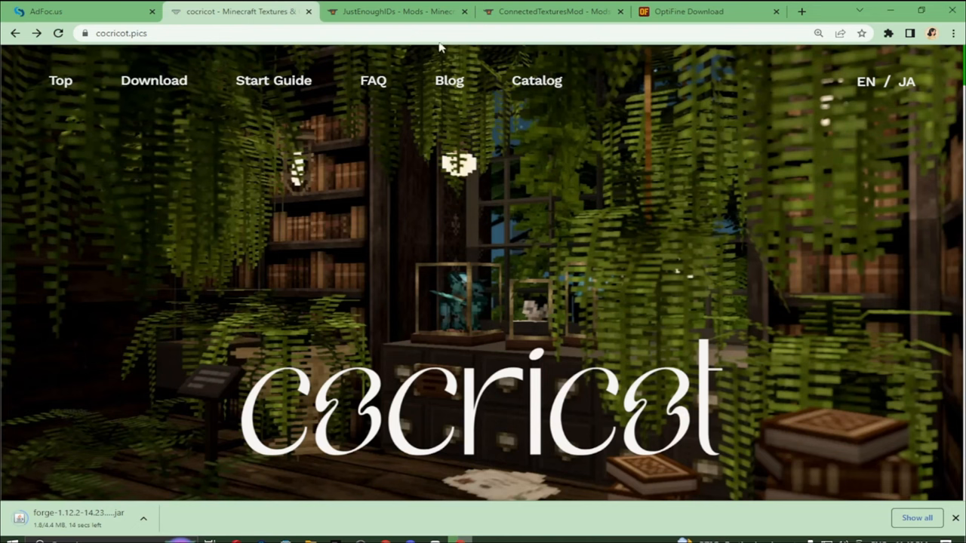
Download the Cocricot 1.12.2 zip from Google Drive, bypassing the virus scan warning
{"action": "left_click", "coordinate": [154, 81]}
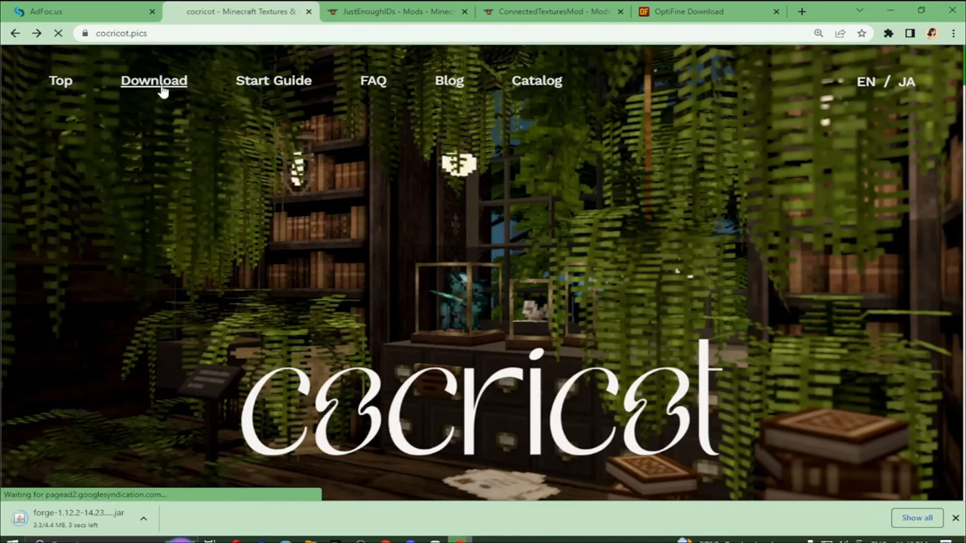
{"action": "left_click", "coordinate": [154, 82]}
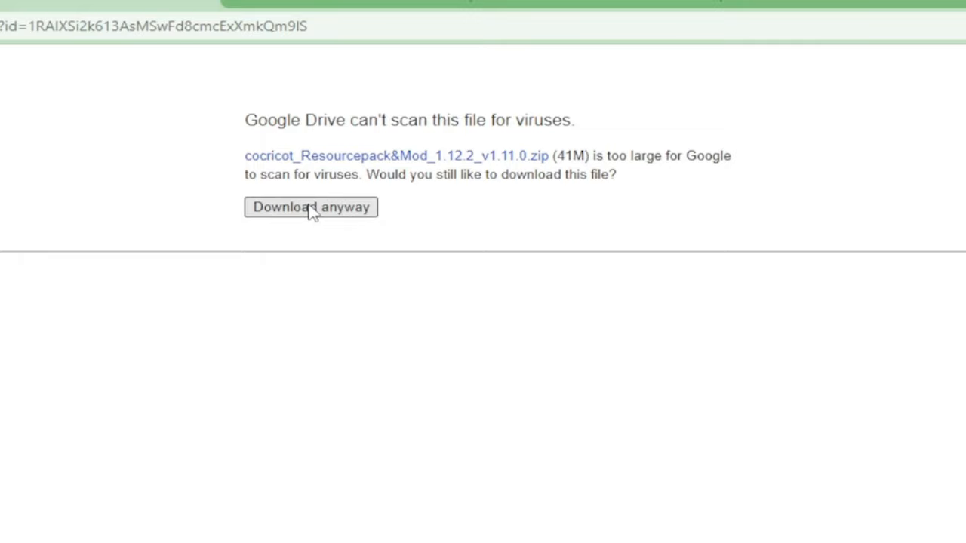
{"action": "left_click", "coordinate": [311, 207]}
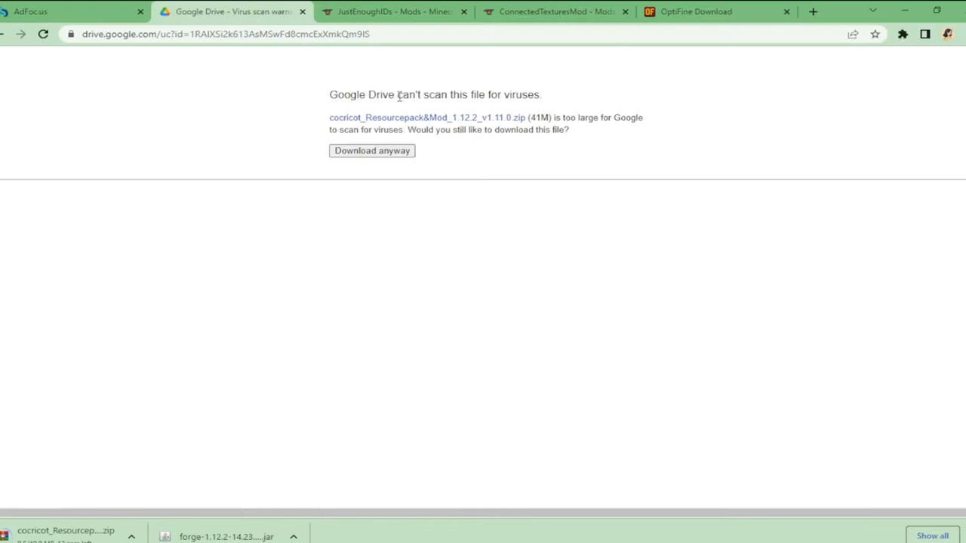
Download the JustEnoughIDs and ConnectedTexturesMod files and OptiFine 1.12.2 HD U G5
{"action": "left_click", "coordinate": [392, 12]}
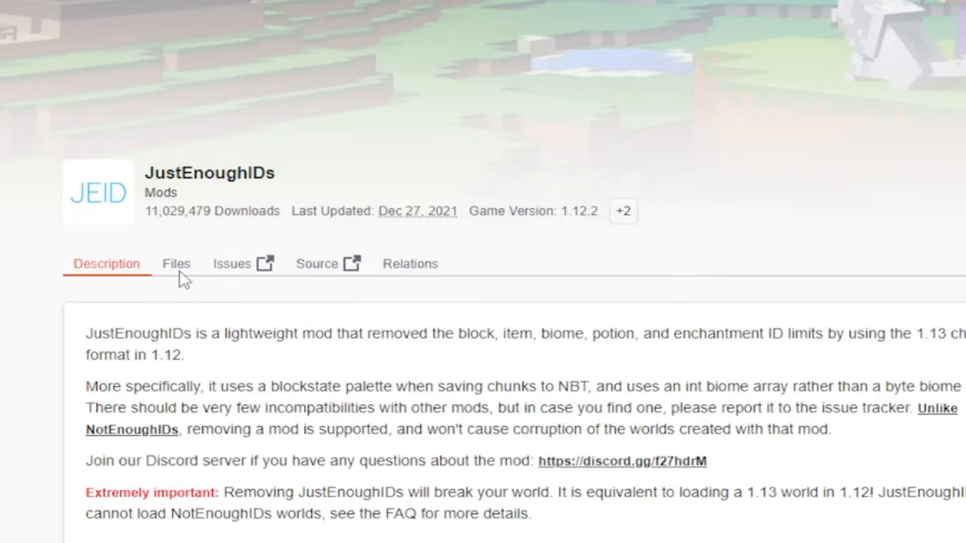
{"action": "mouse_move", "coordinate": [181, 272]}
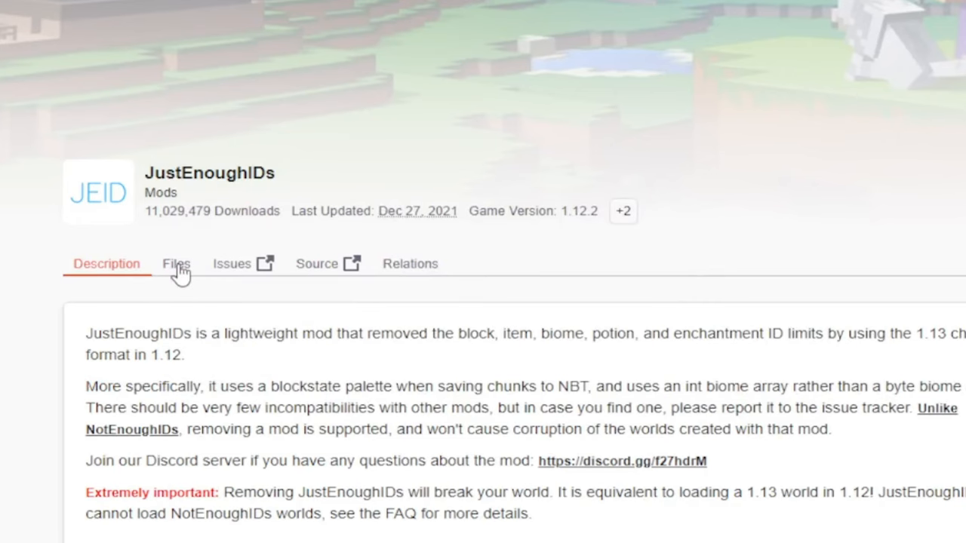
{"action": "left_click", "coordinate": [175, 262]}
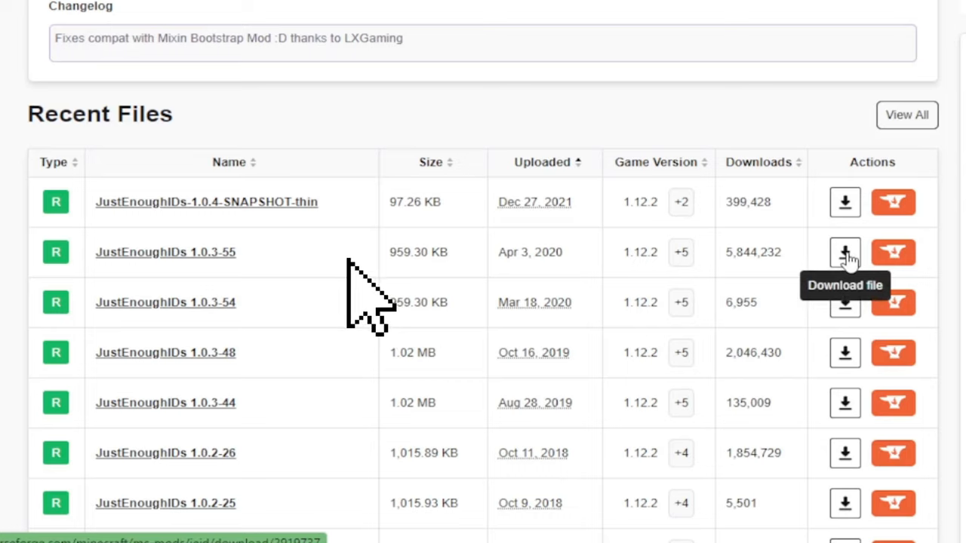
{"action": "mouse_move", "coordinate": [868, 302]}
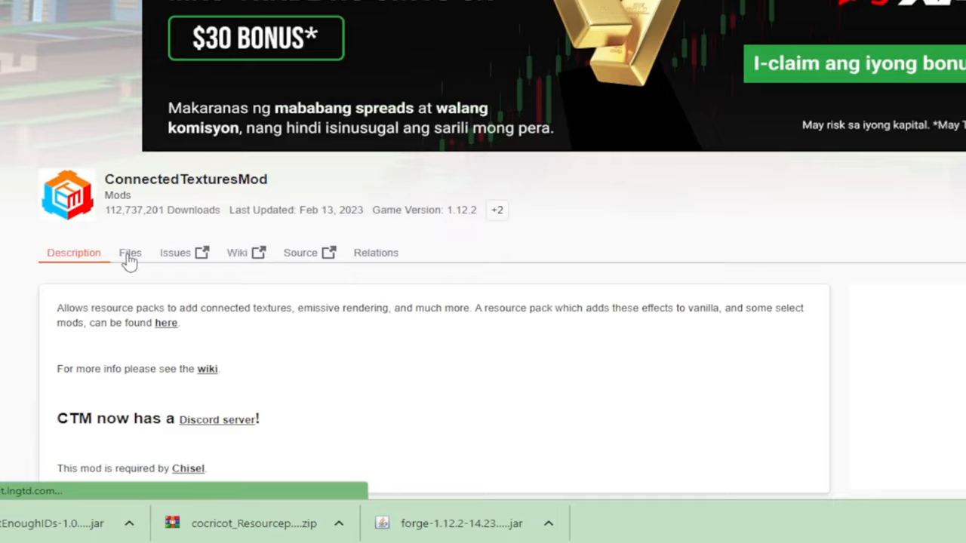
{"action": "left_click", "coordinate": [130, 253]}
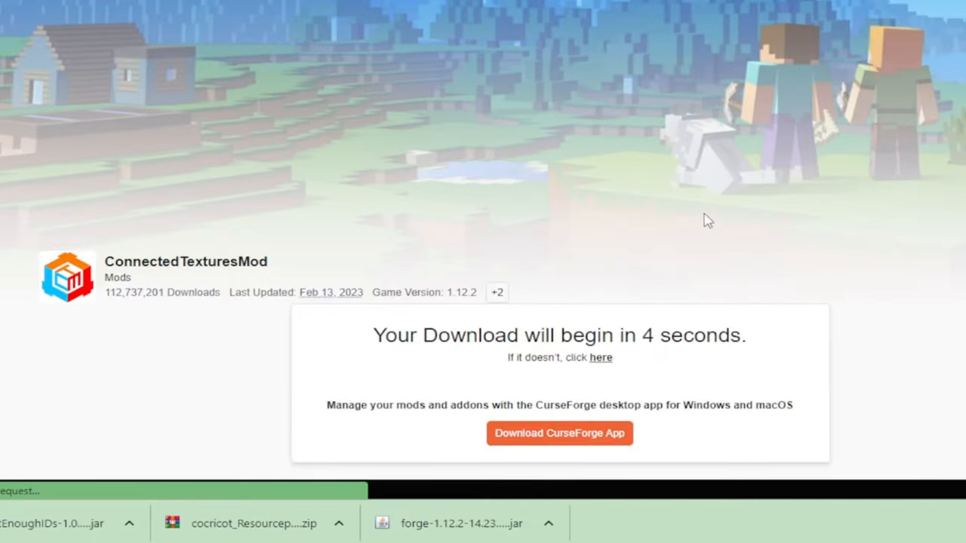
{"action": "left_click", "coordinate": [701, 13]}
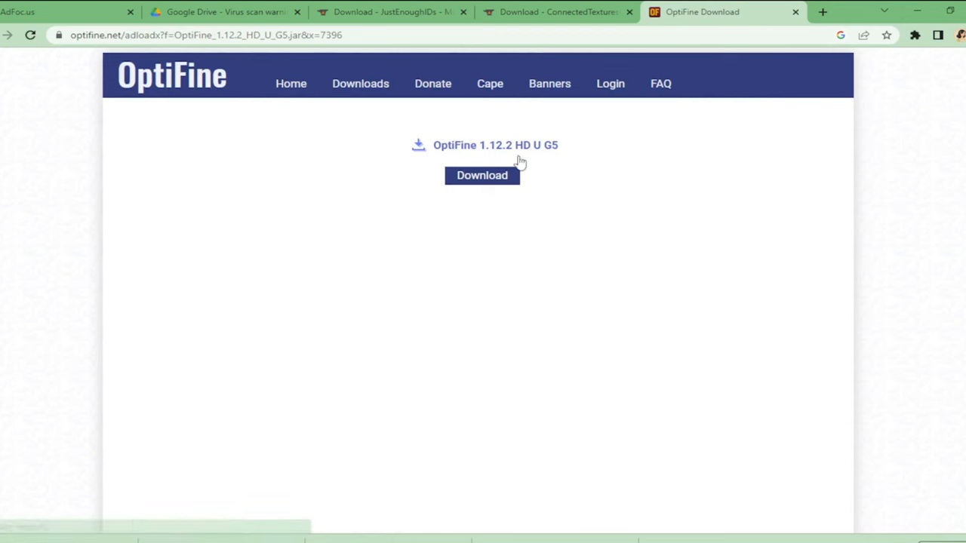
{"action": "left_click", "coordinate": [483, 175]}
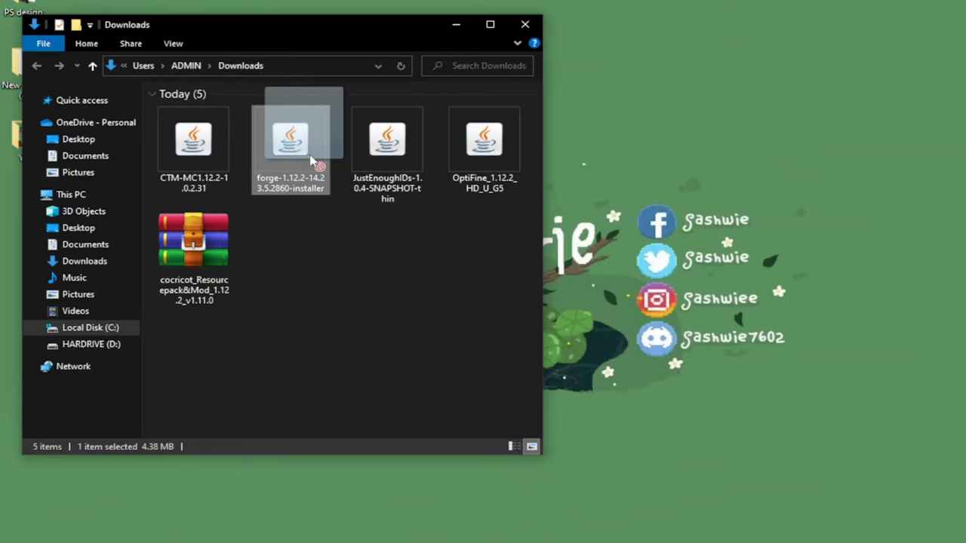
Move the Forge installer to the desktop, run it and install the 1.12.2-14.23.5.2860 client profile
{"action": "left_click_drag", "start_coordinate": [290, 139], "coordinate": [649, 75]}
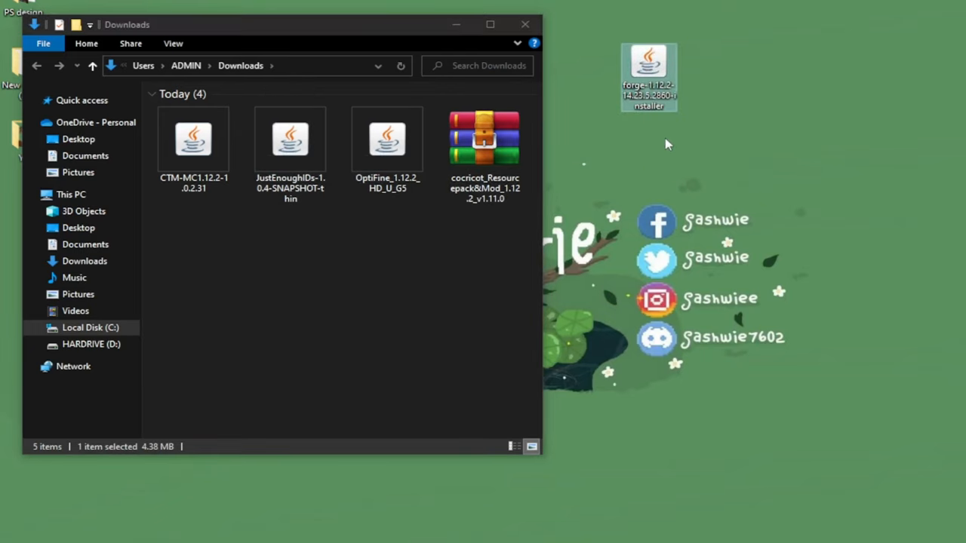
{"action": "double_click", "coordinate": [649, 64]}
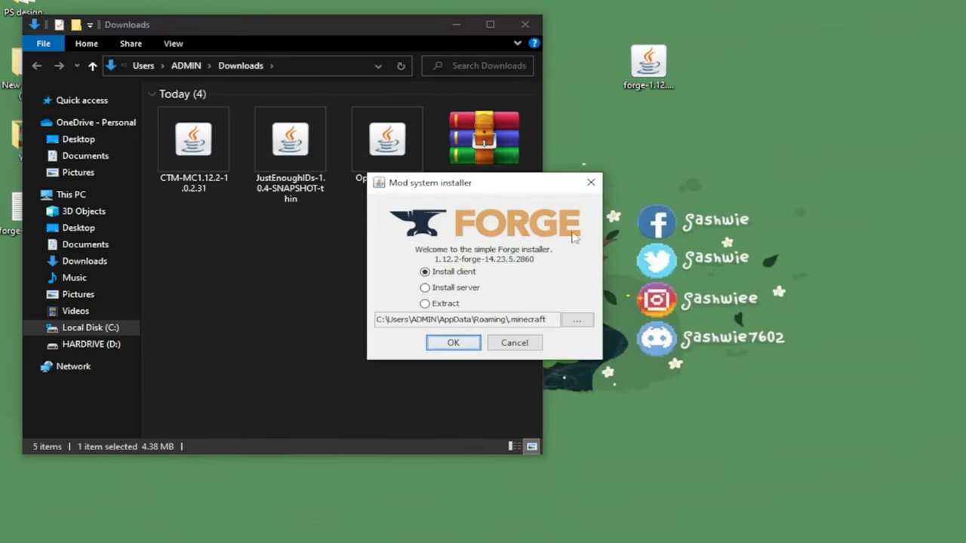
{"action": "left_click", "coordinate": [453, 341]}
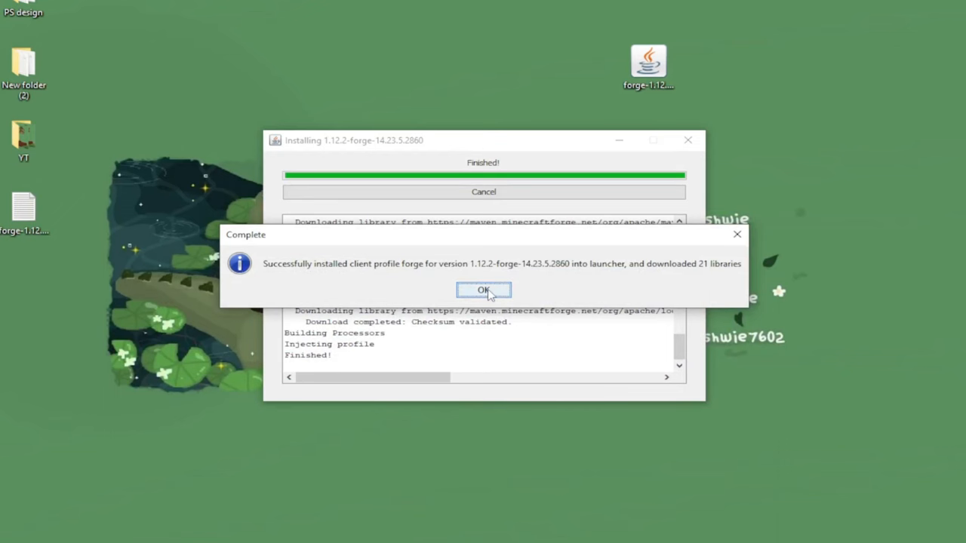
Dismiss the installer success message and start the game with the forge 1.12.2 profile
{"action": "left_click", "coordinate": [483, 290]}
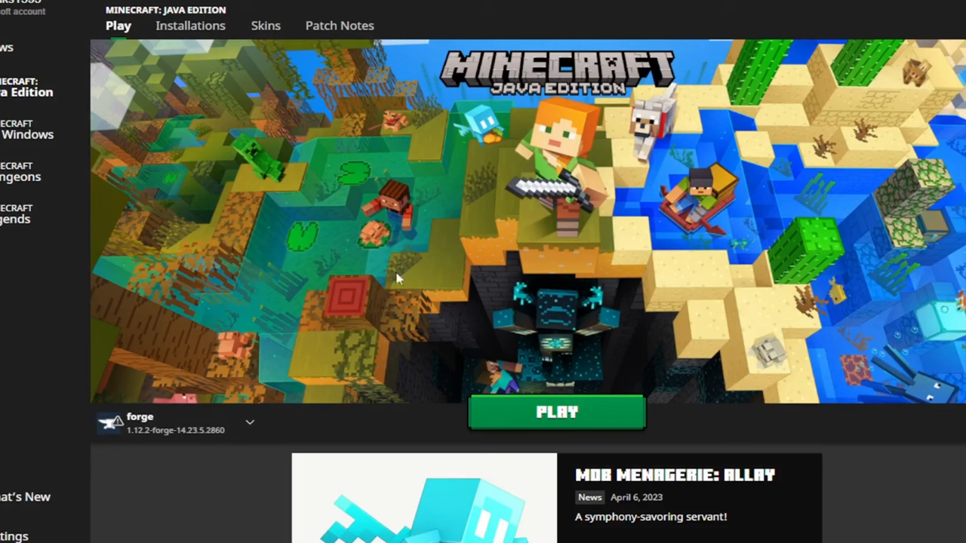
{"action": "mouse_move", "coordinate": [23, 436]}
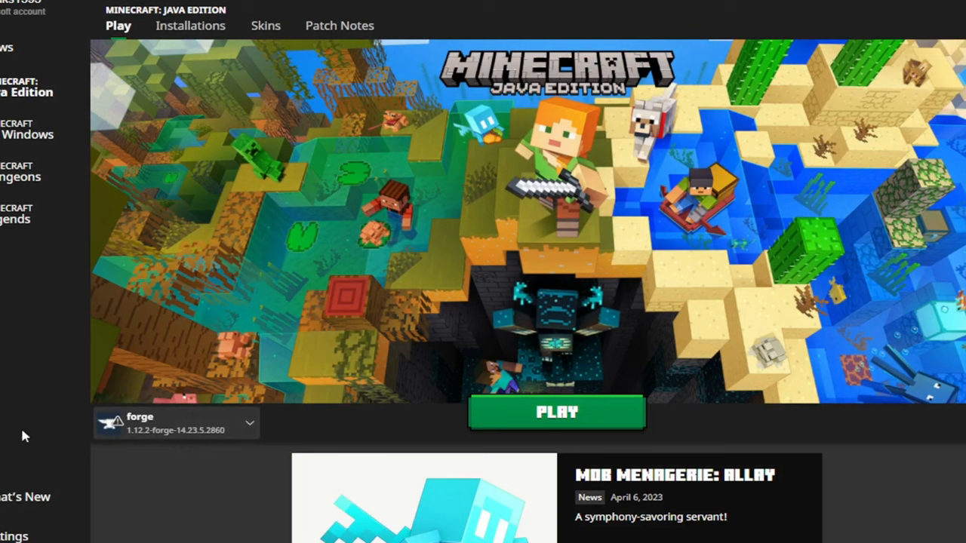
{"action": "left_click", "coordinate": [249, 422]}
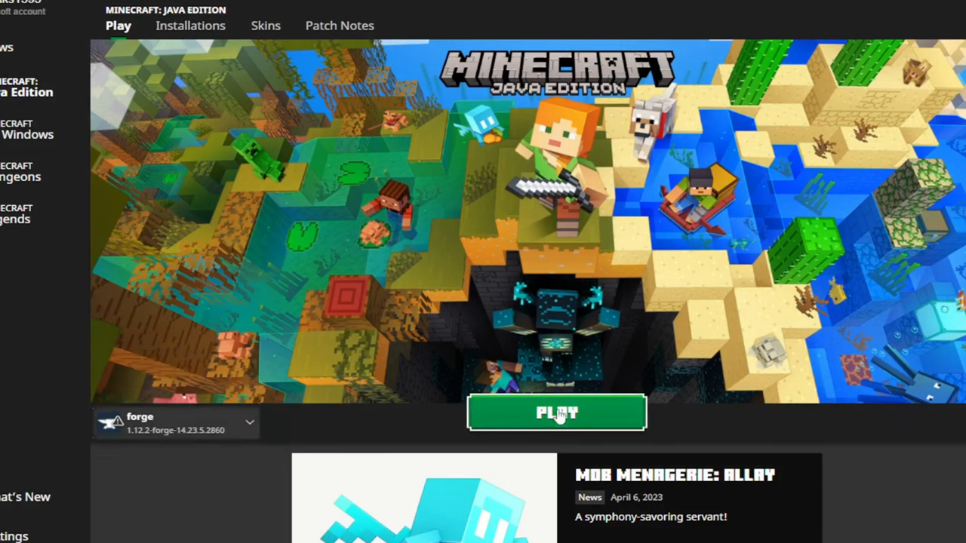
{"action": "left_click", "coordinate": [556, 413]}
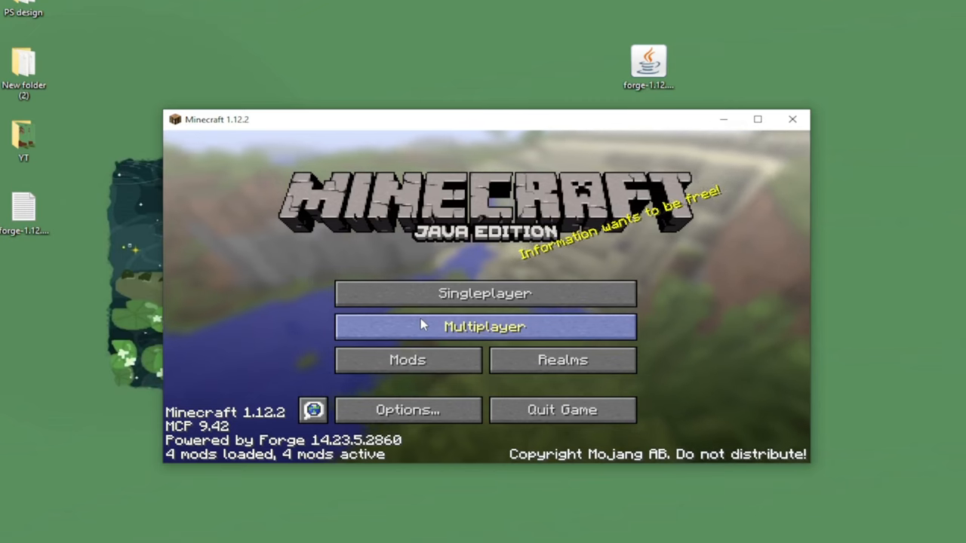
{"action": "mouse_move", "coordinate": [407, 359]}
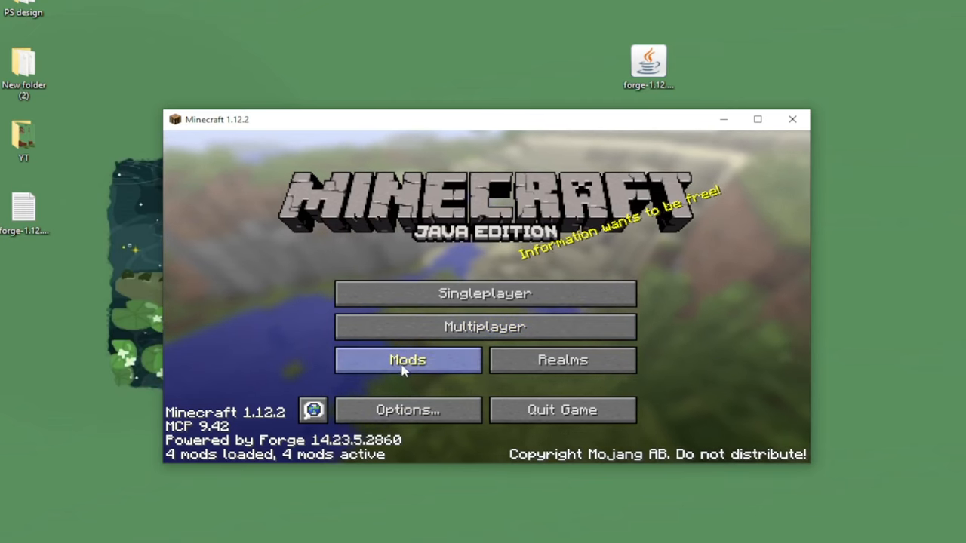
{"action": "mouse_move", "coordinate": [257, 334]}
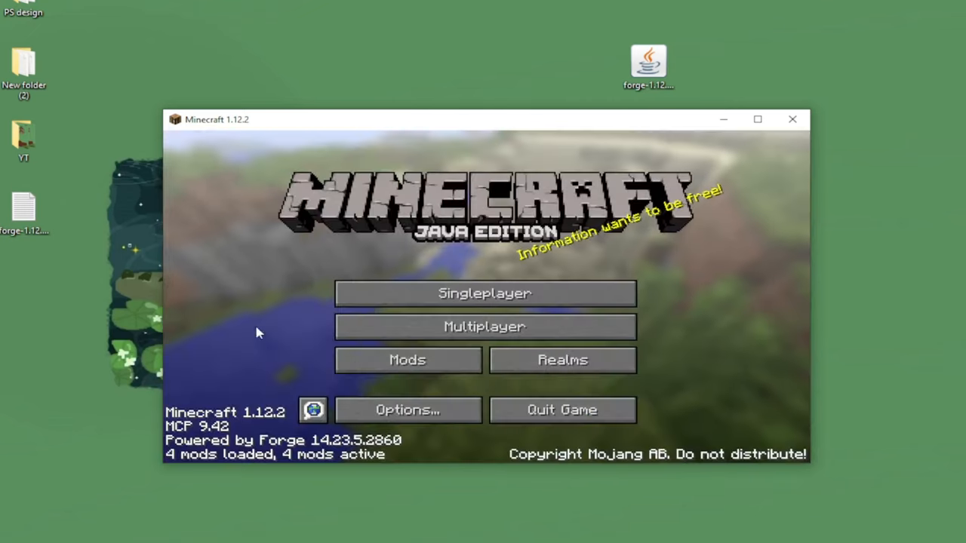
{"action": "mouse_move", "coordinate": [341, 424]}
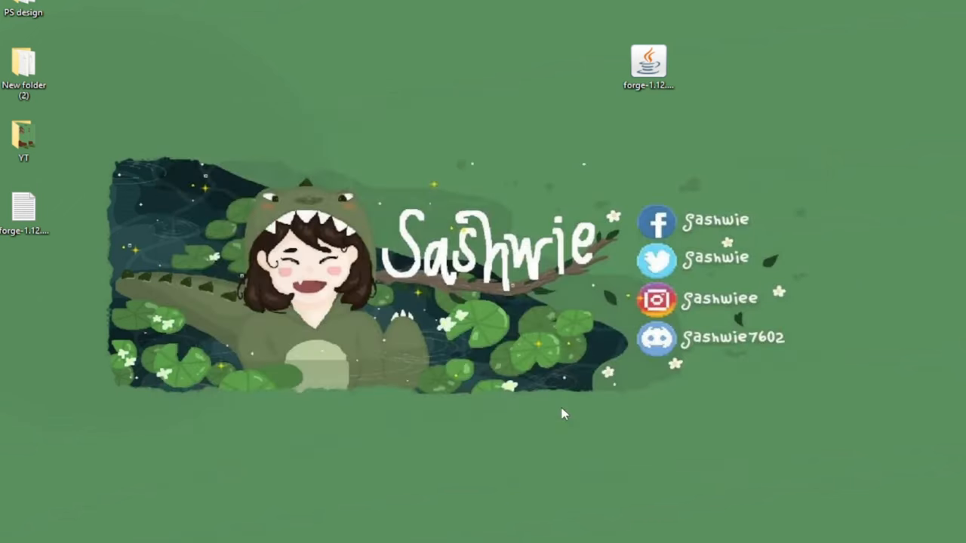
Move the four downloaded files into the .minecraft mods folder
{"action": "double_click", "coordinate": [648, 60]}
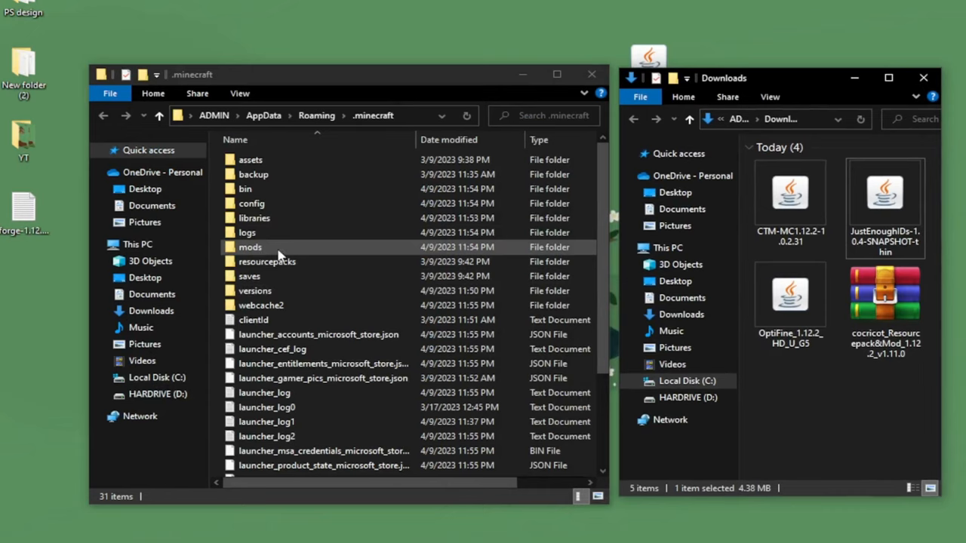
{"action": "double_click", "coordinate": [251, 248]}
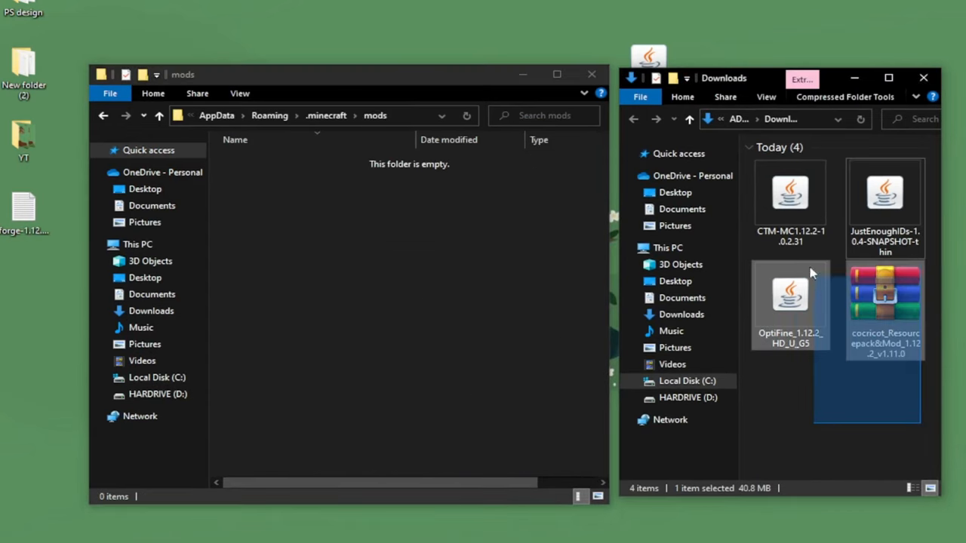
{"action": "left_click_drag", "start_coordinate": [866, 340], "coordinate": [543, 302]}
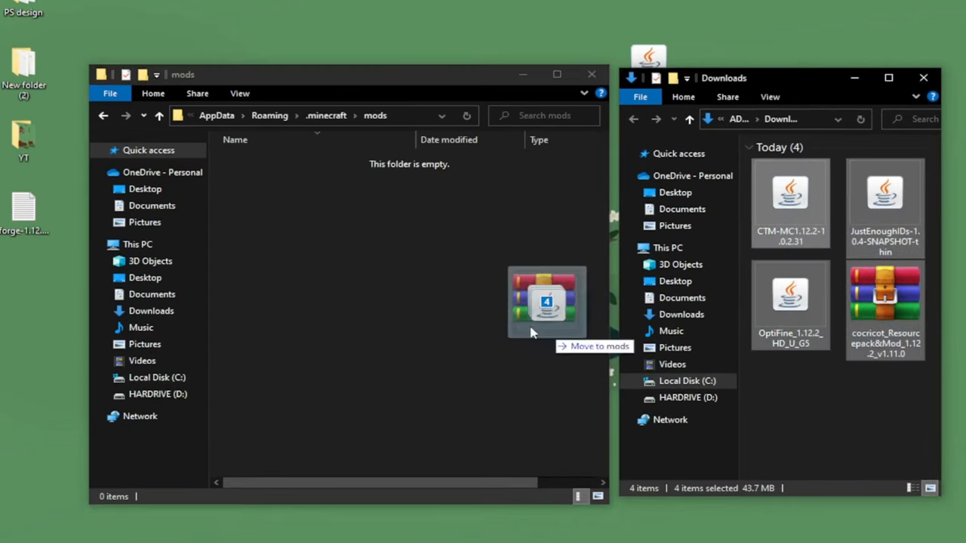
Extract the cocricot archive into the mods folder and go to the resourcepacks folder
{"action": "right_click", "coordinate": [317, 202]}
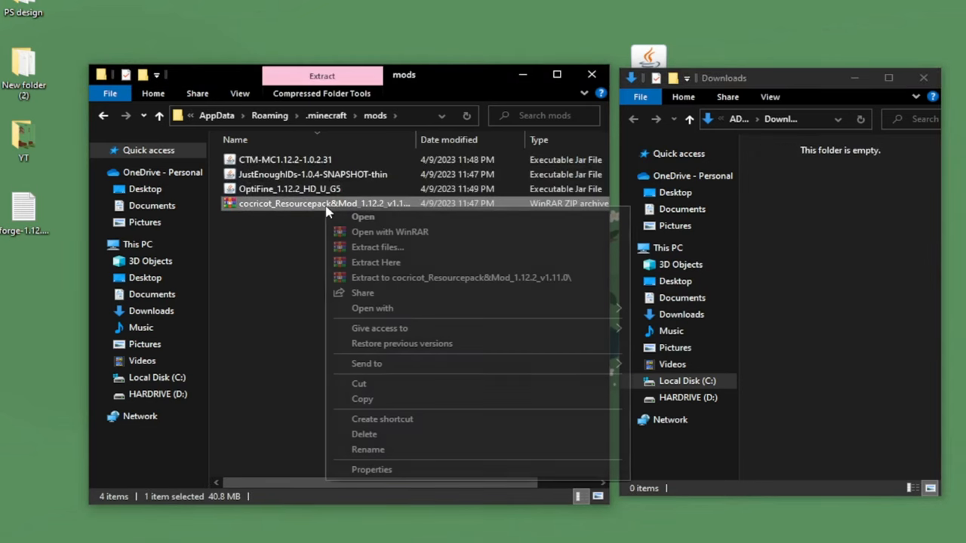
{"action": "left_click", "coordinate": [376, 263]}
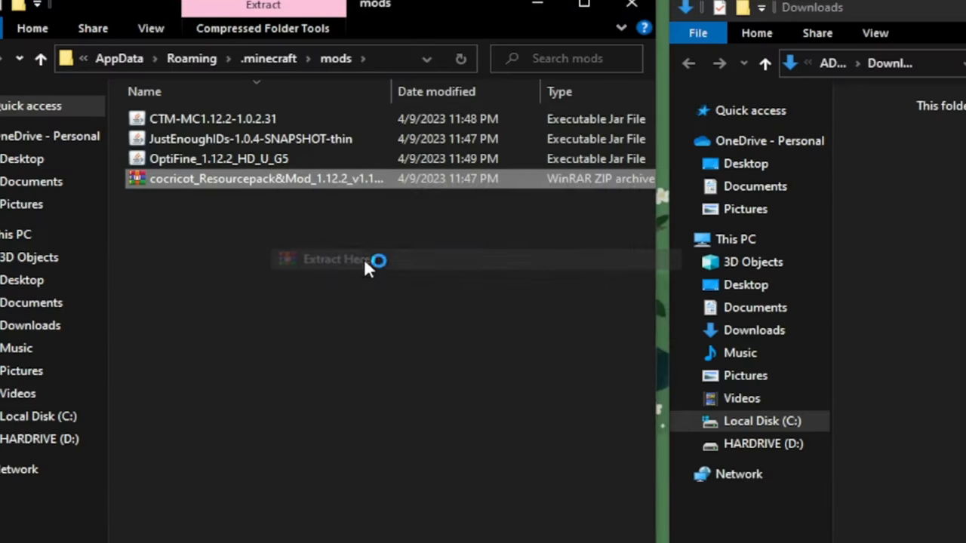
{"action": "left_click", "coordinate": [332, 259]}
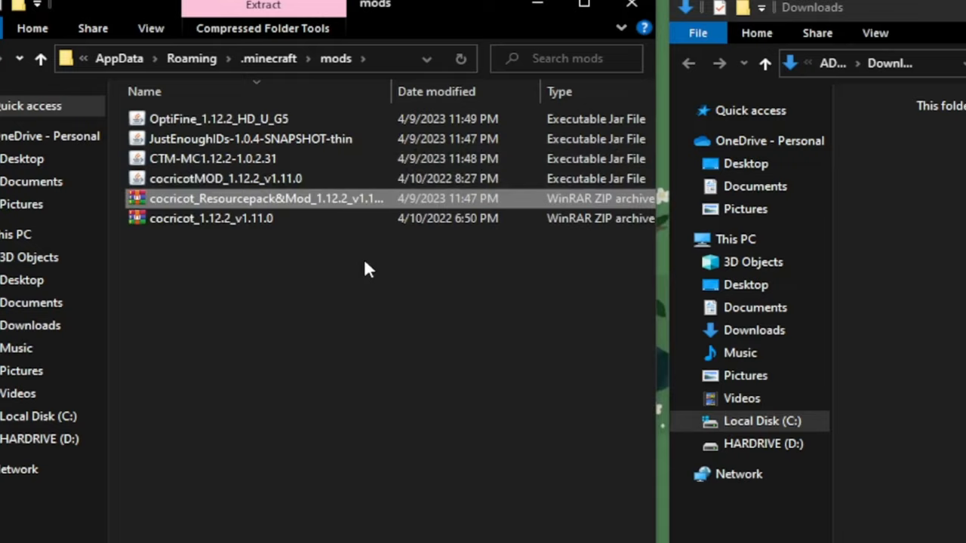
{"action": "left_click", "coordinate": [582, 3]}
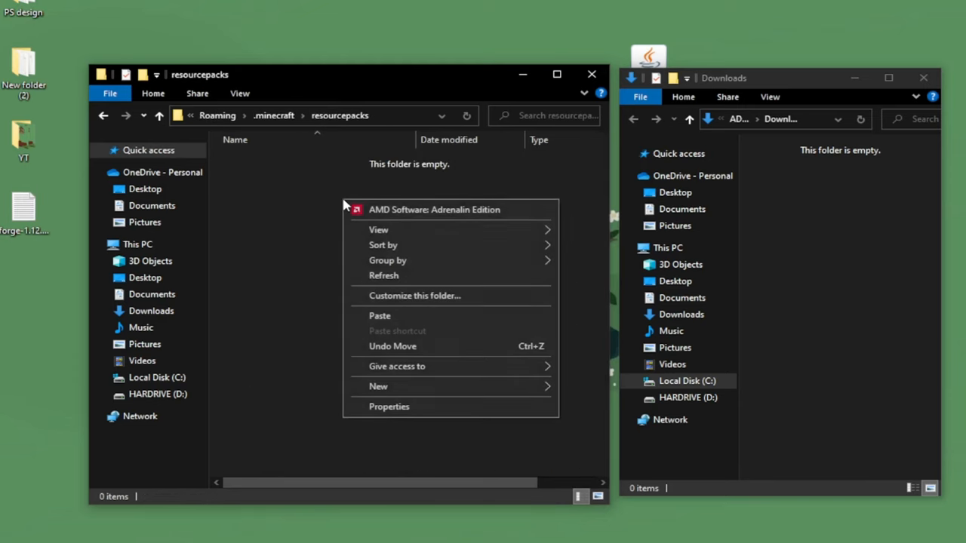
Paste the pack into resourcepacks and select the forge 1.12.2 installation in the launcher
{"action": "left_click", "coordinate": [381, 315]}
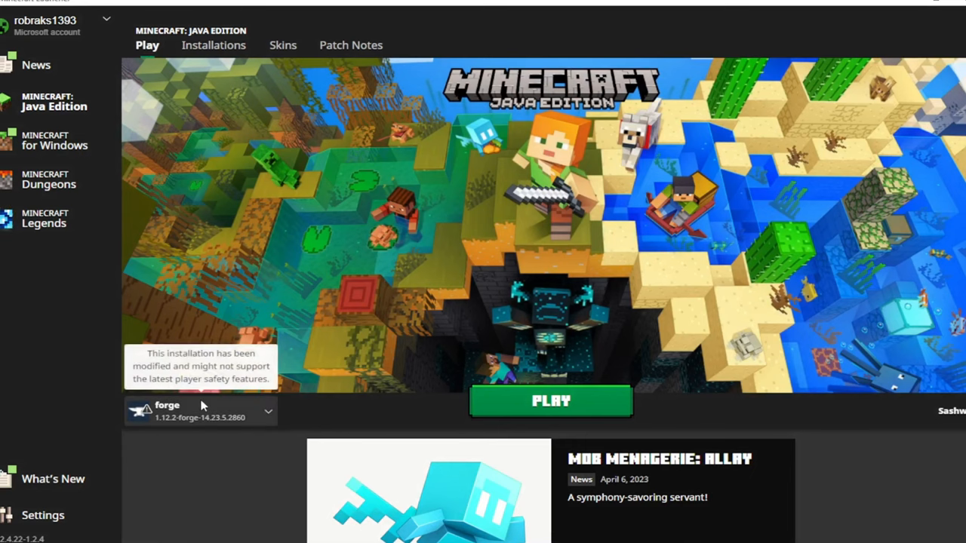
{"action": "left_click", "coordinate": [267, 411]}
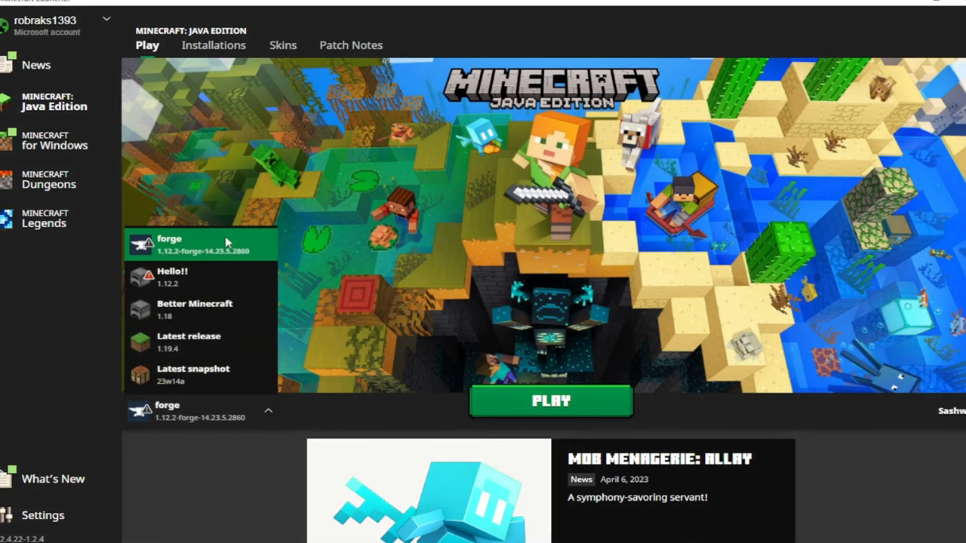
{"action": "left_click", "coordinate": [549, 402]}
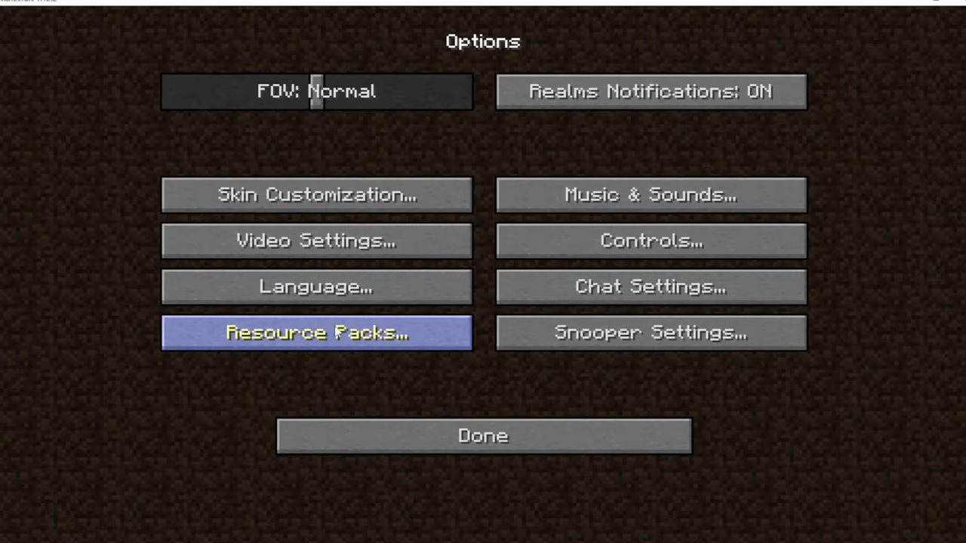
Activate the cocricot_1.12.2_v1.11.0.zip resource pack and leave Options
{"action": "left_click", "coordinate": [317, 333]}
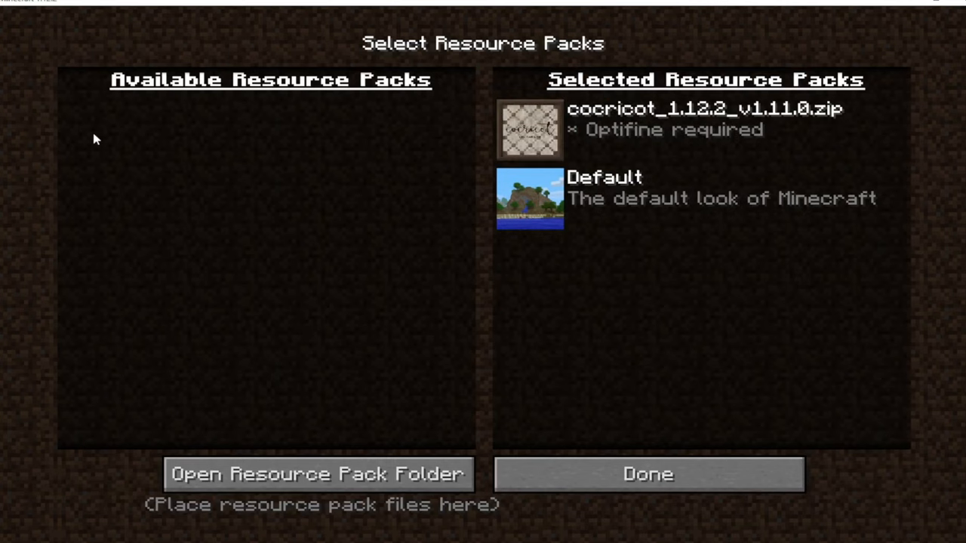
{"action": "left_click", "coordinate": [648, 473]}
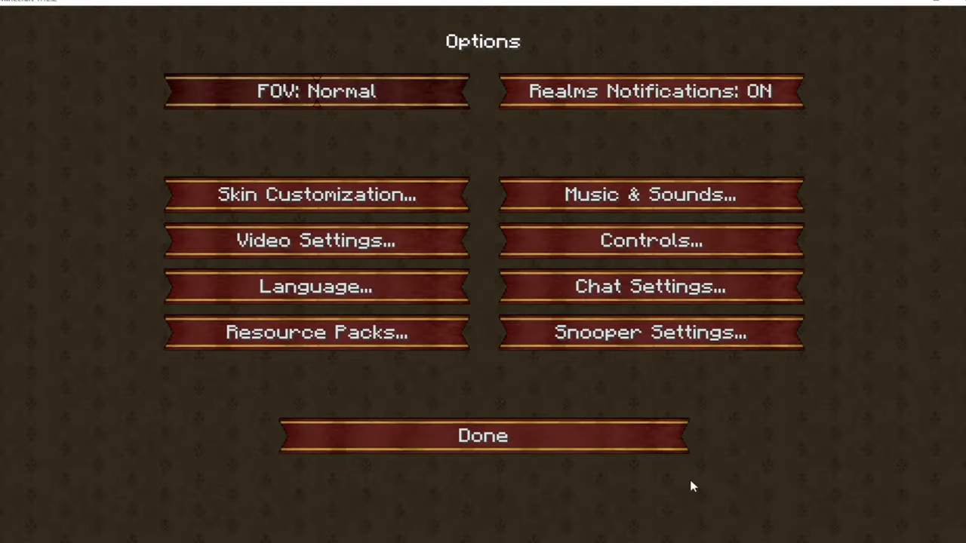
{"action": "left_click", "coordinate": [483, 434]}
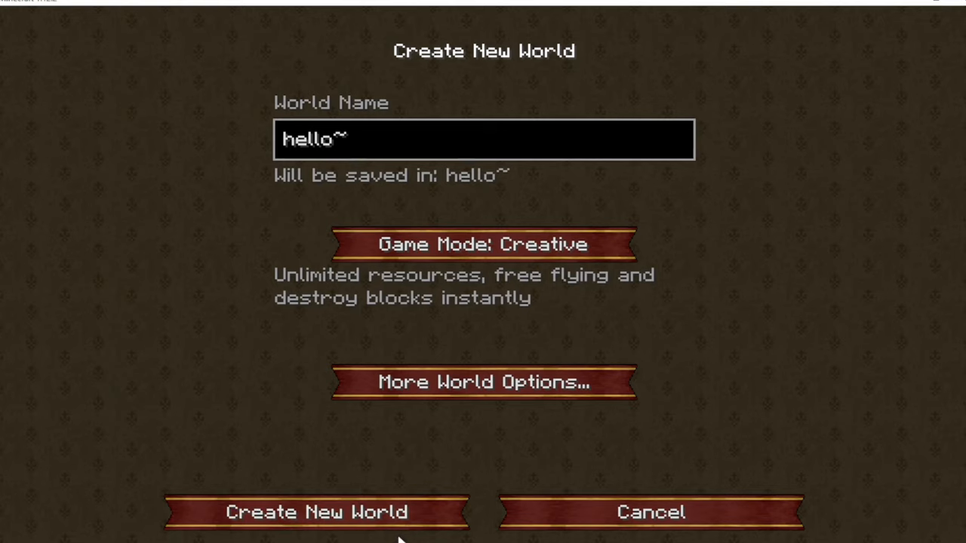
Create the Creative world hello~ and load into its cocricot-textured terrain
{"action": "left_click", "coordinate": [317, 513]}
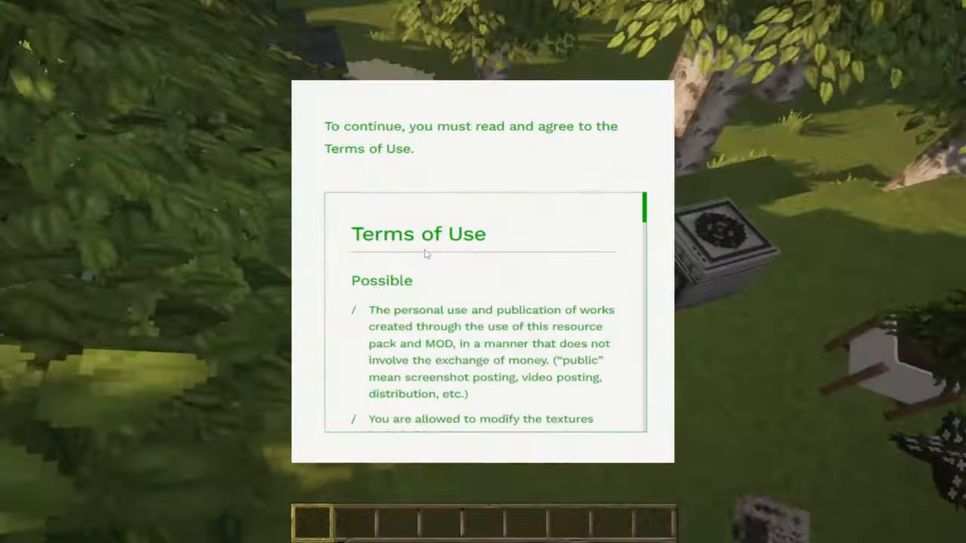
{"action": "scroll", "scroll_direction": "down", "scroll_amount": 3}
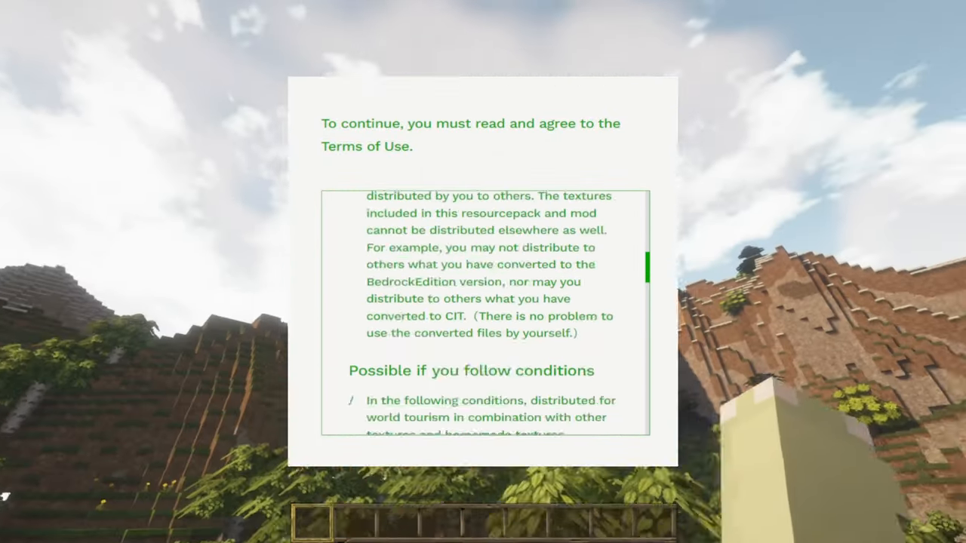